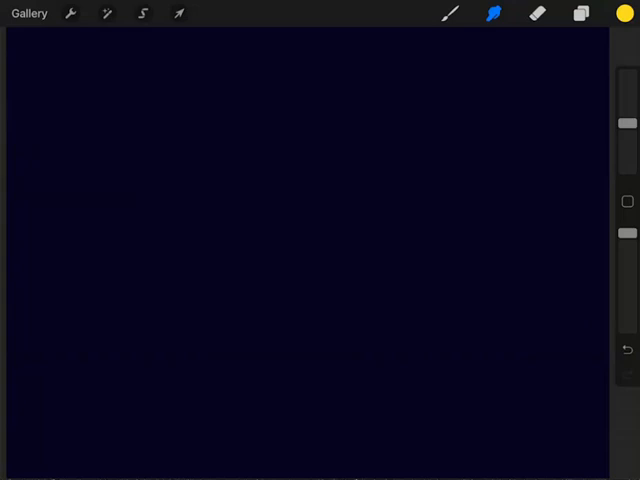
- Replace the yellow painting colour with a vivid purple from the Colors disc
click(626, 13)
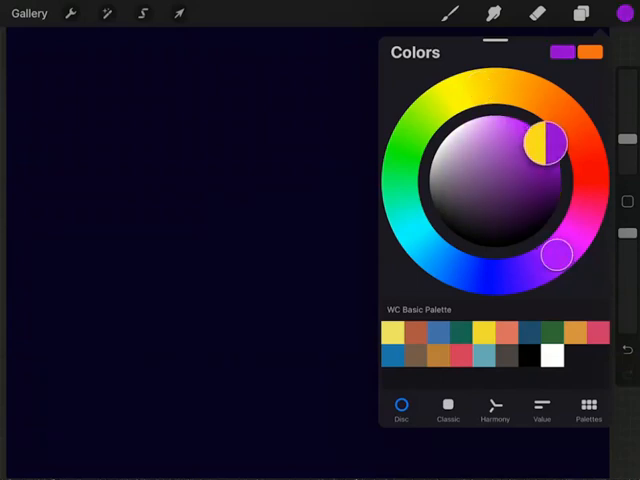
drag(545, 143, 550, 170)
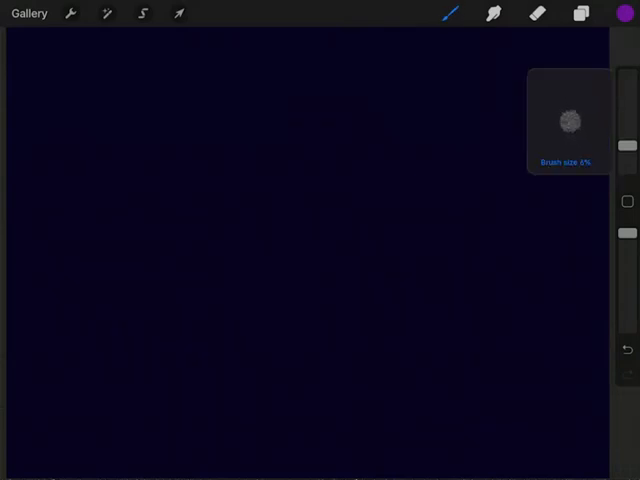
- Shrink the brush to about 3% and draw a short purple stroke left of centre
drag(185, 210, 210, 230)
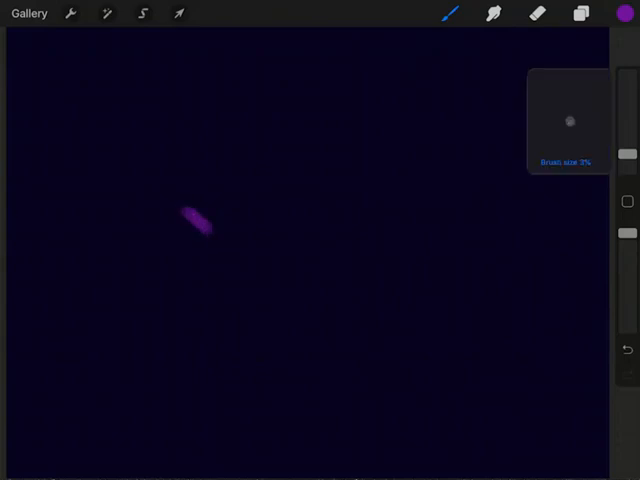
drag(205, 225, 235, 210)
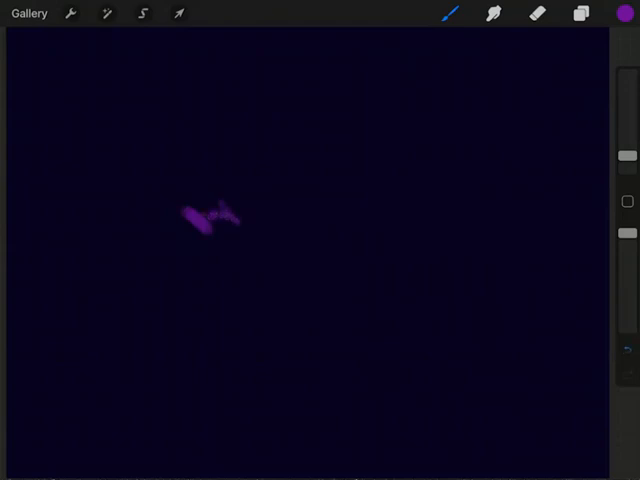
drag(185, 205, 270, 258)
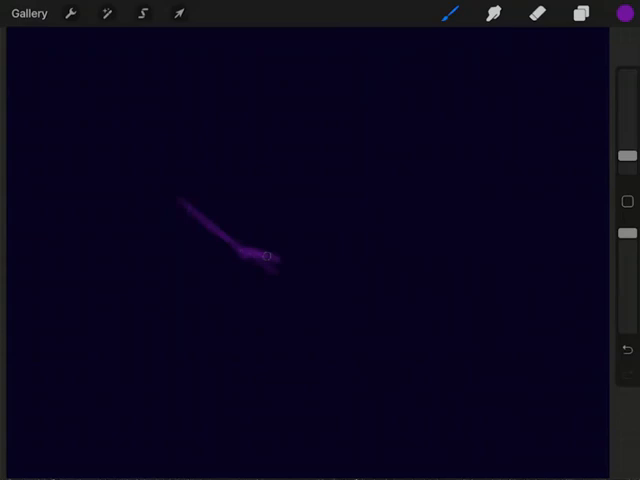
- Draw the purple ridge with bumps right of centre, out to the top-left edge, and down
drag(270, 258, 350, 262)
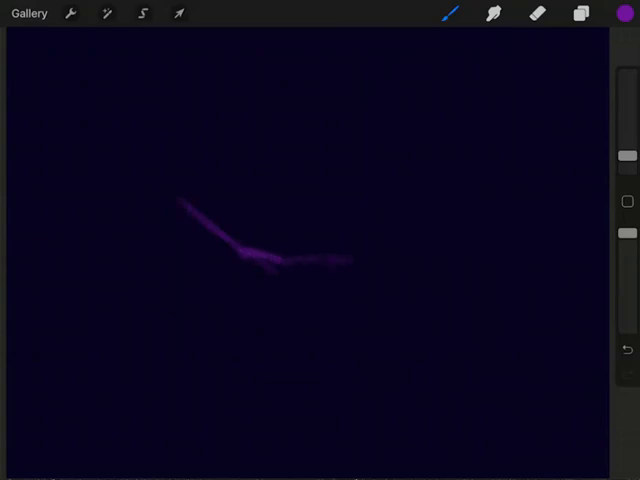
drag(340, 262, 400, 262)
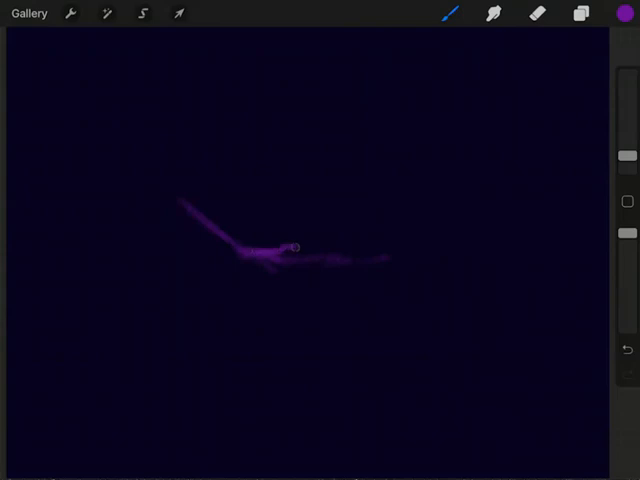
drag(290, 247, 405, 250)
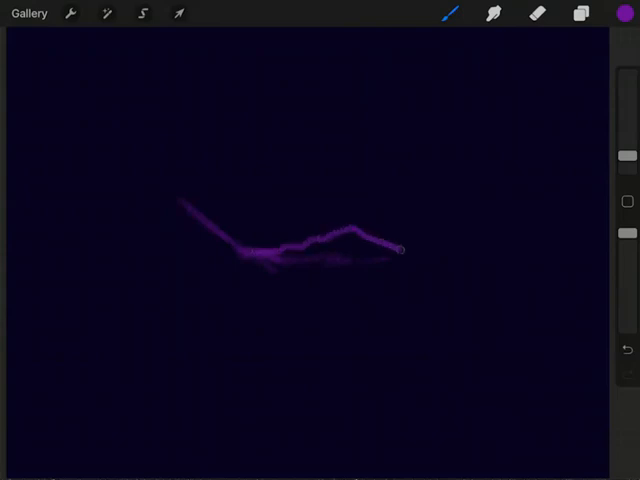
drag(405, 247, 435, 247)
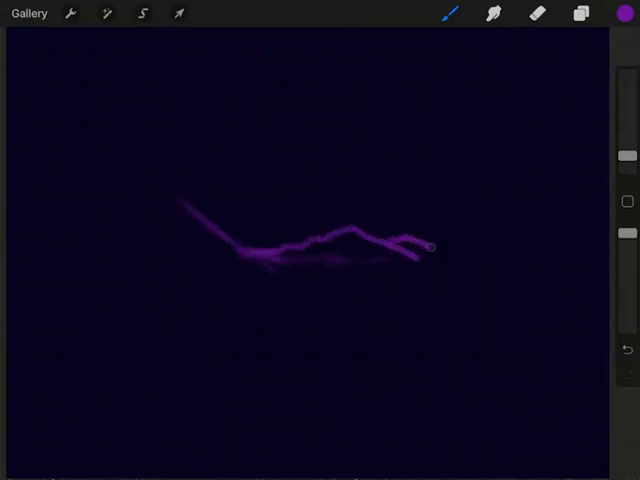
drag(425, 248, 465, 258)
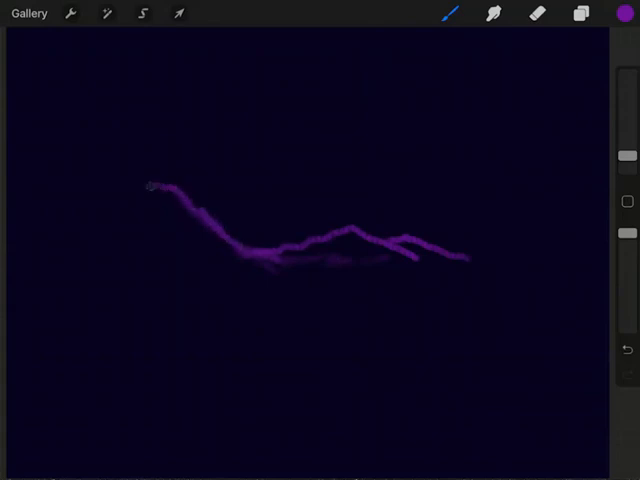
drag(150, 190, 105, 148)
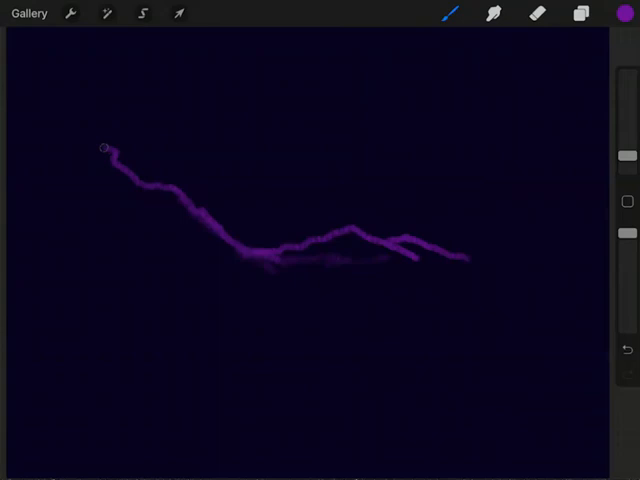
drag(105, 148, 18, 143)
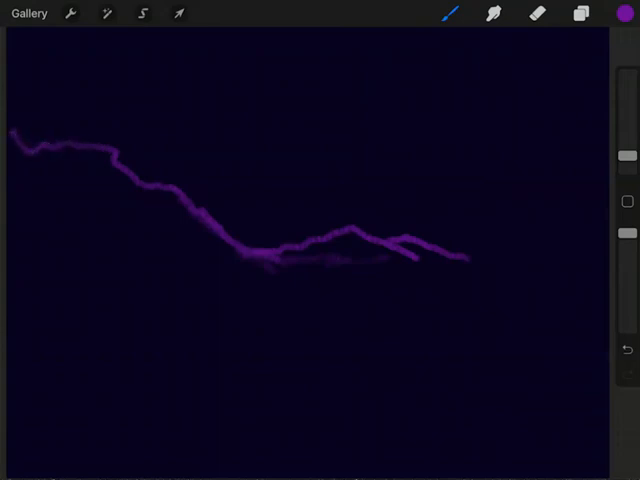
drag(270, 258, 285, 295)
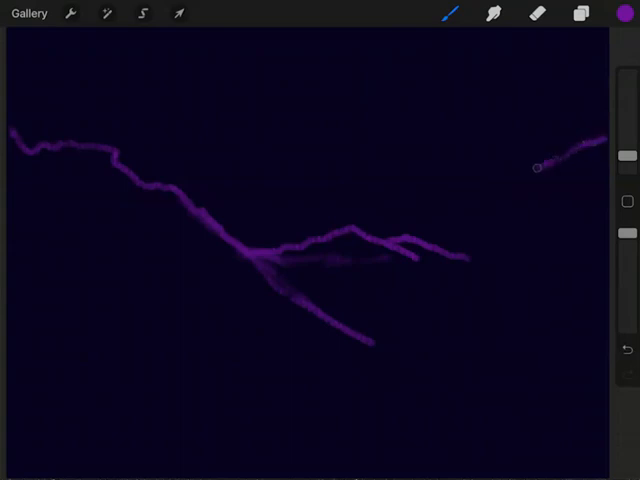
- Draw the right hillside line from the top-right edge down into the lower slope
drag(540, 165, 475, 215)
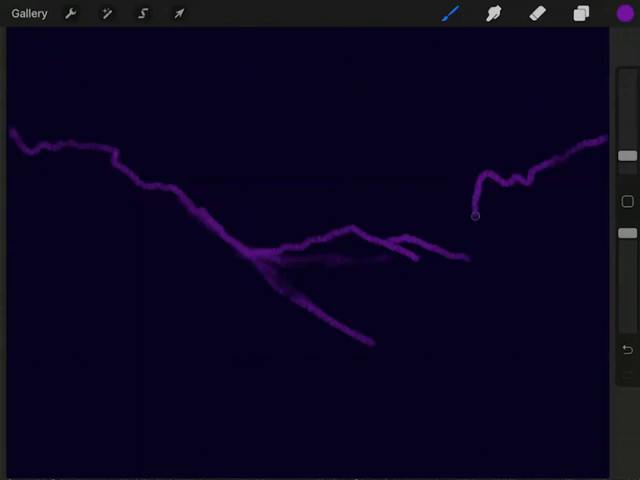
drag(475, 215, 425, 285)
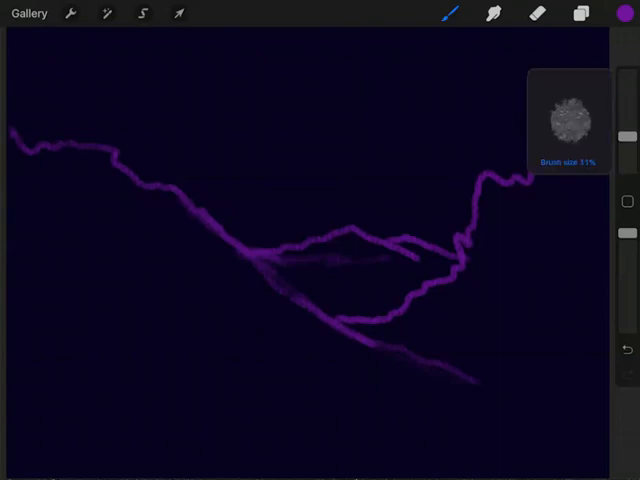
click(455, 200)
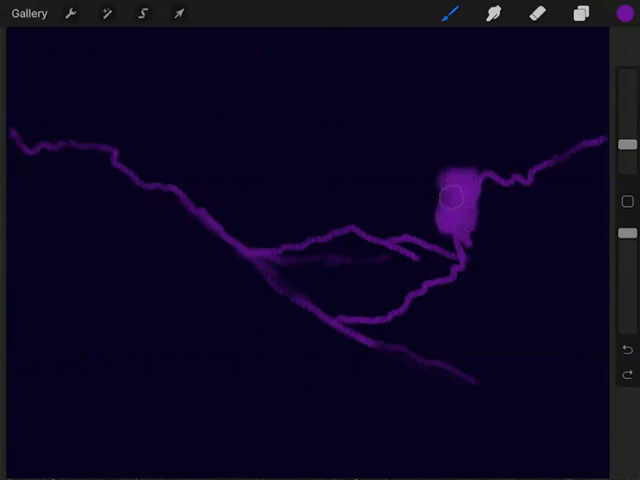
- Fill the hilltop mound and the sky above the right ridge with solid purple
drag(455, 205, 410, 235)
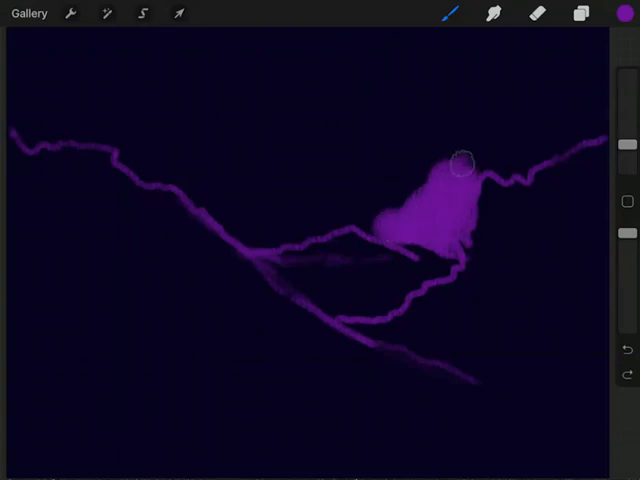
drag(463, 162, 500, 170)
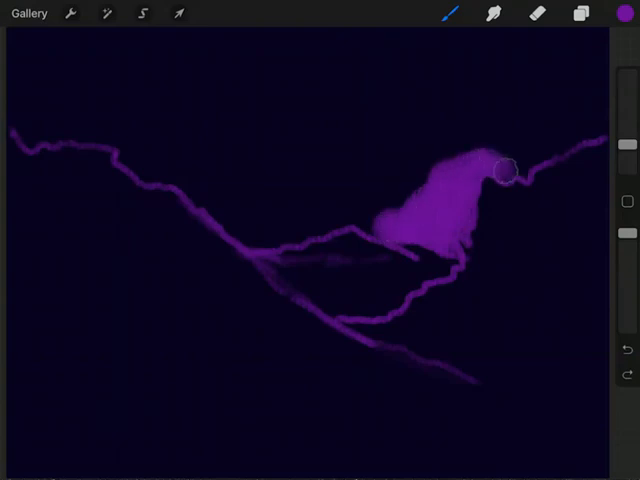
drag(500, 170, 550, 145)
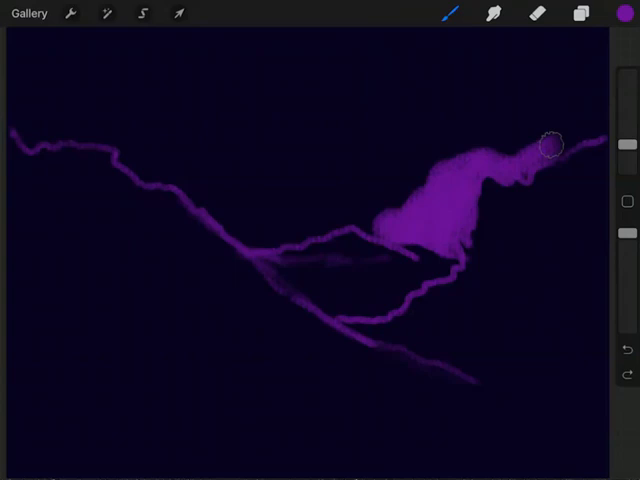
drag(550, 145, 415, 170)
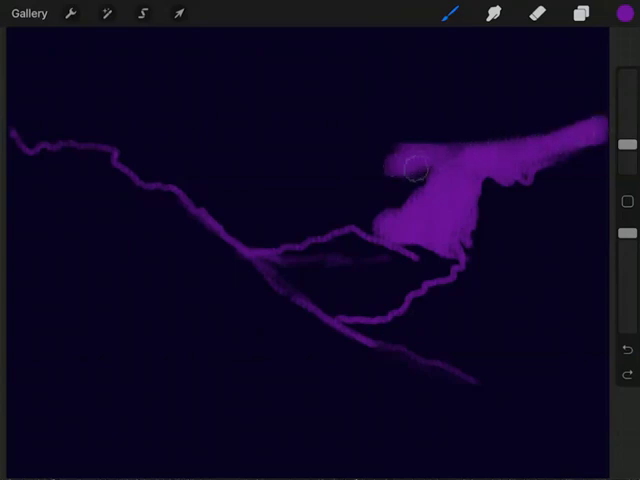
drag(415, 170, 385, 228)
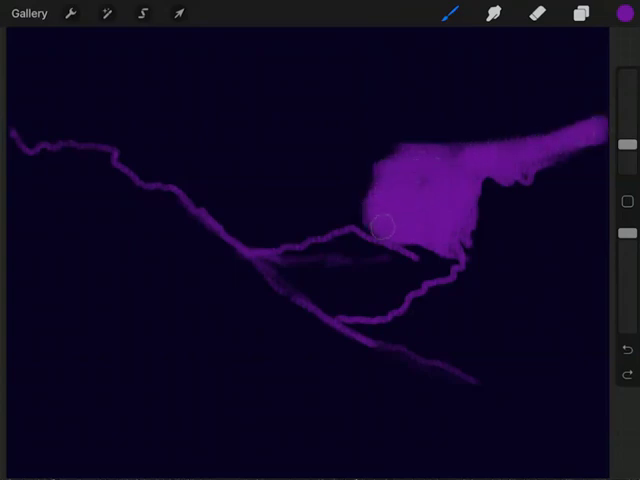
- Carry the broad purple band along the ridge and left slope to the left edge
drag(385, 225, 295, 232)
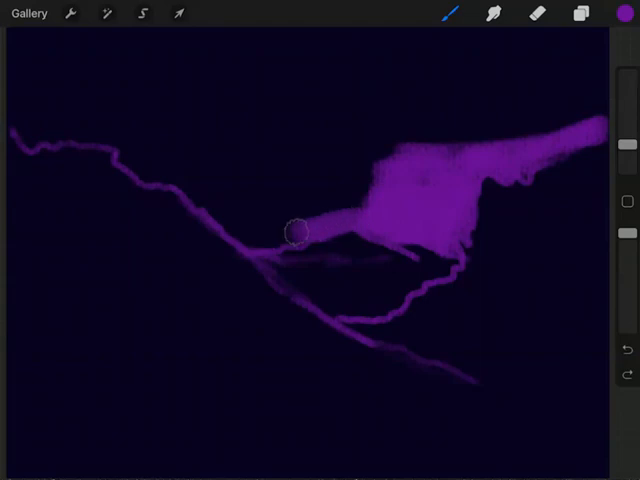
drag(295, 233, 210, 200)
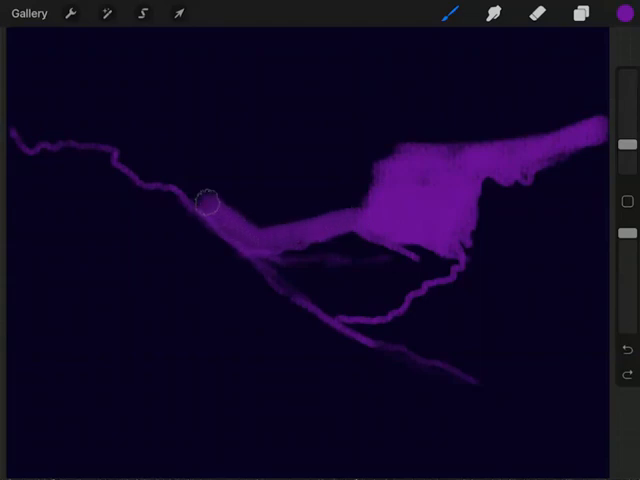
drag(205, 200, 128, 148)
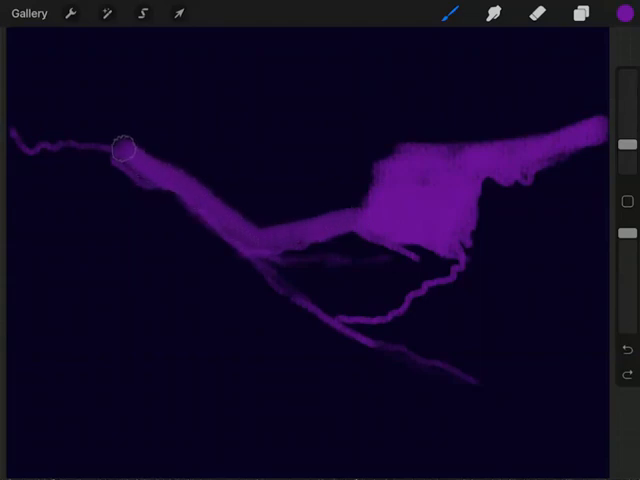
drag(125, 150, 35, 140)
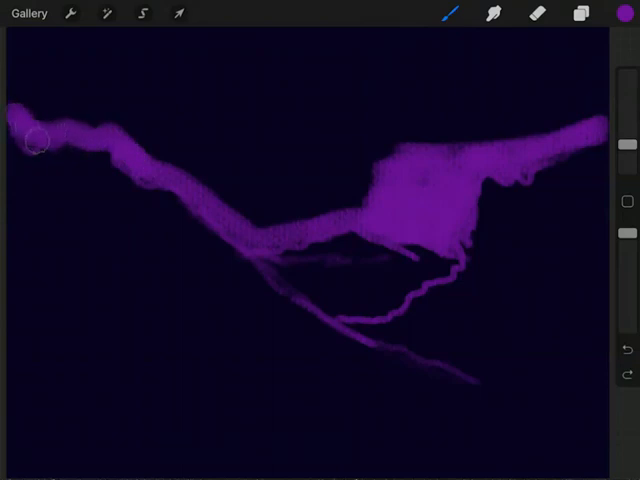
drag(30, 140, 310, 210)
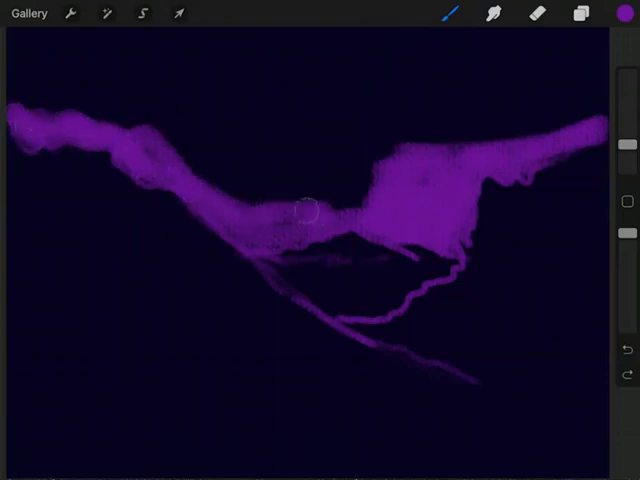
drag(310, 210, 195, 178)
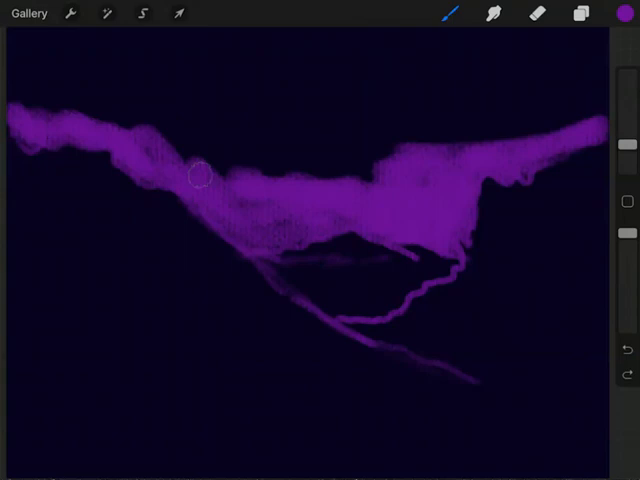
drag(195, 175, 362, 158)
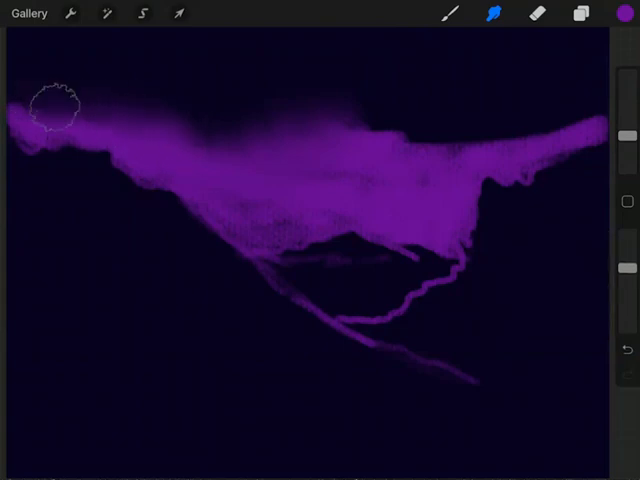
- Smudge the purple strokes into a soft glowing haze above the dark mountains
drag(55, 103, 372, 170)
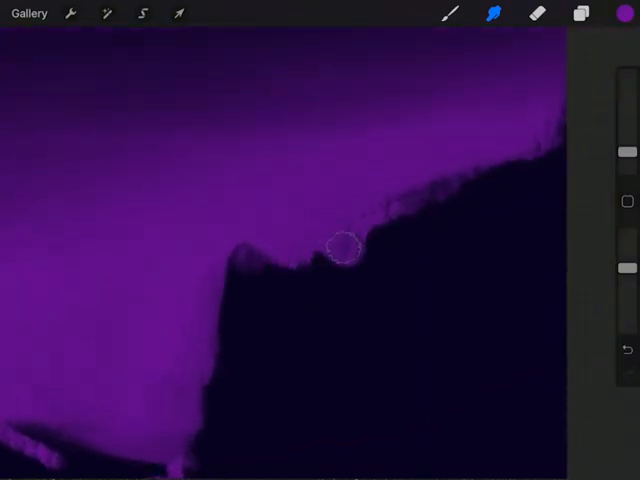
- Smudge the purple along the right and upper ridge edges into soft, craggy boundaries
drag(345, 250, 408, 198)
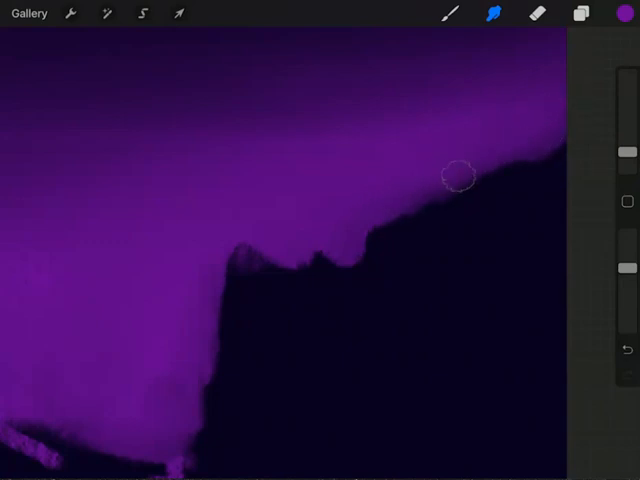
drag(455, 177, 270, 225)
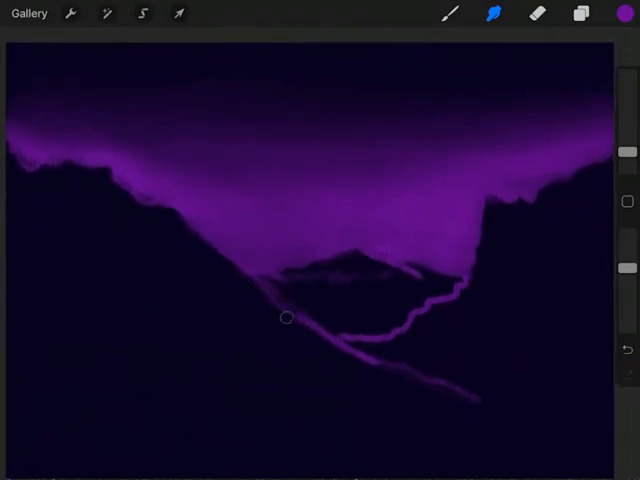
- Smudge the purple valley hill lines into soft, misty glowing ridges
drag(285, 318, 360, 355)
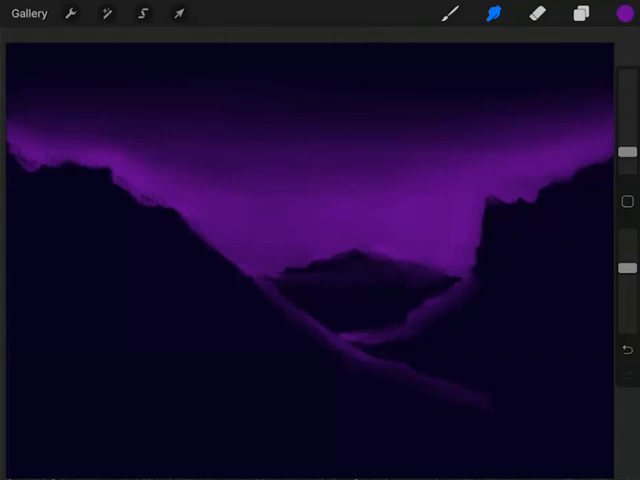
click(617, 13)
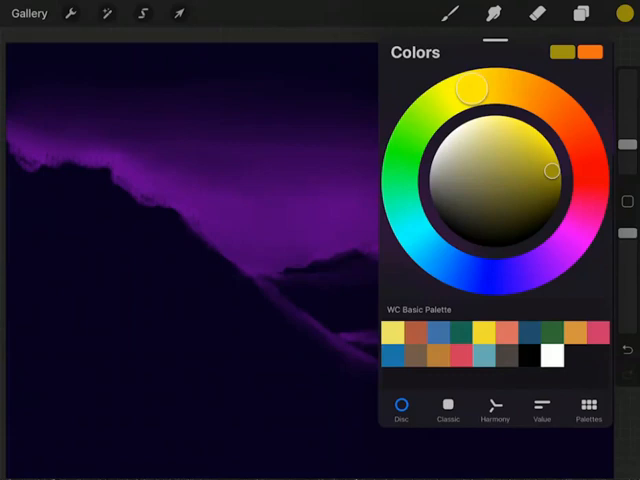
- Pick a warm golden yellow and lower the brush opacity to about 41%
drag(548, 172, 550, 160)
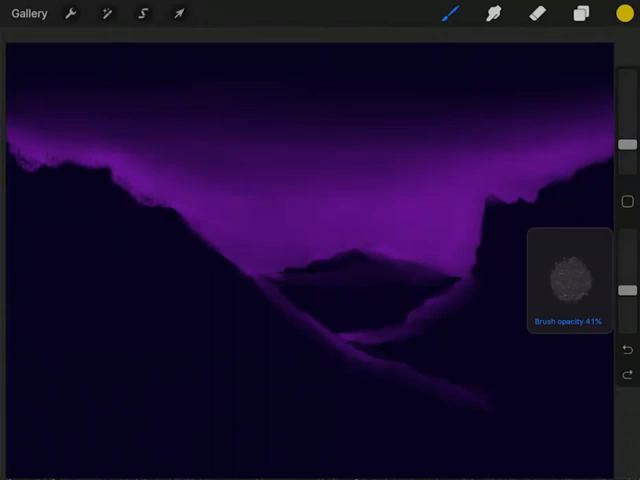
click(130, 185)
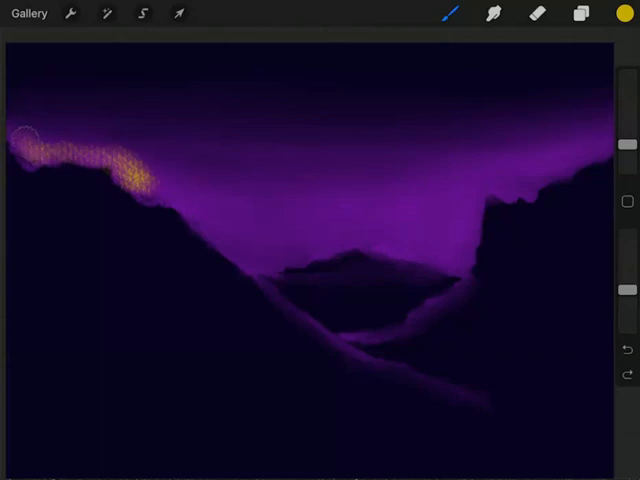
- Paint a yellow glow along the left ridge top and smudge it into the sky
drag(20, 145, 180, 190)
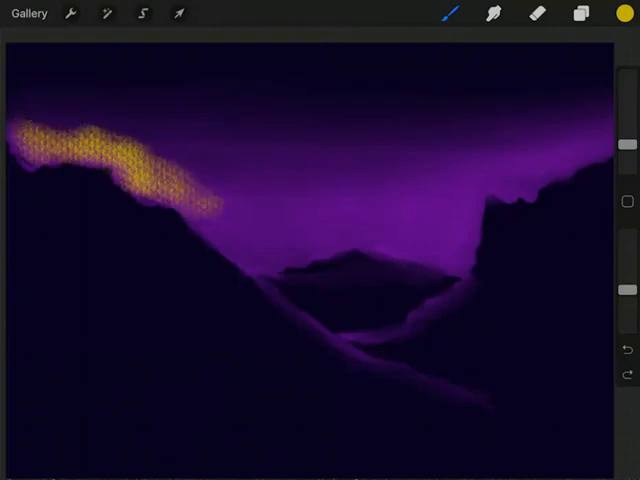
click(493, 14)
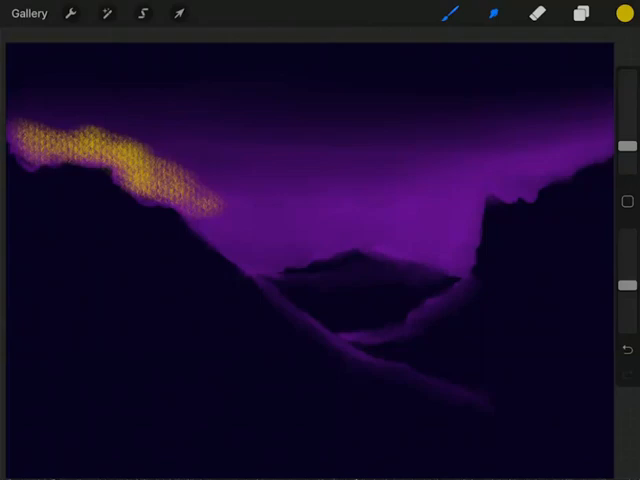
click(492, 14)
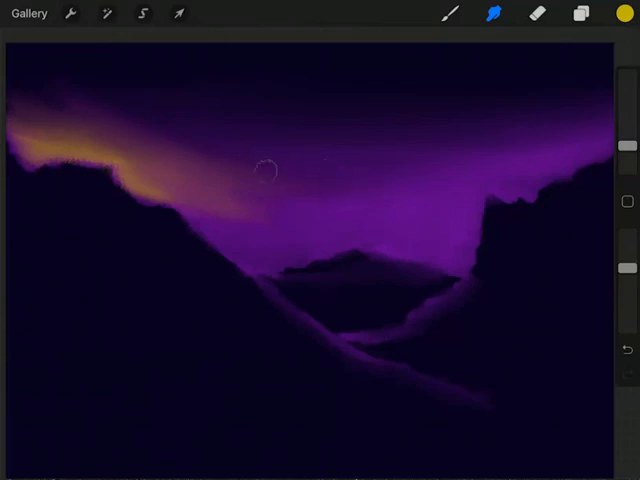
click(618, 13)
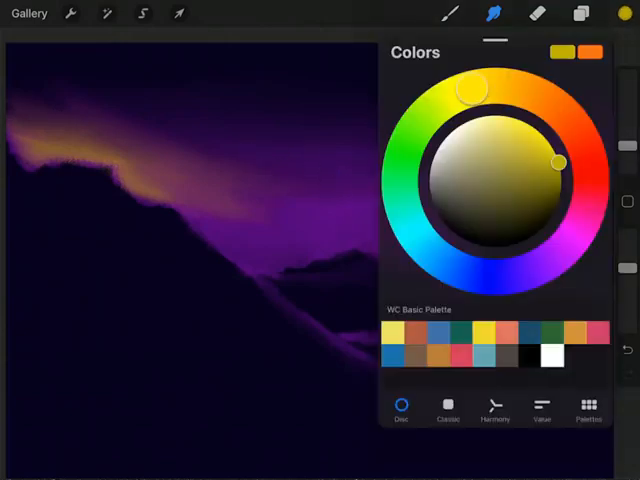
- Pick an orange shade and paint a highlight down the right cliff's upper edge
click(492, 13)
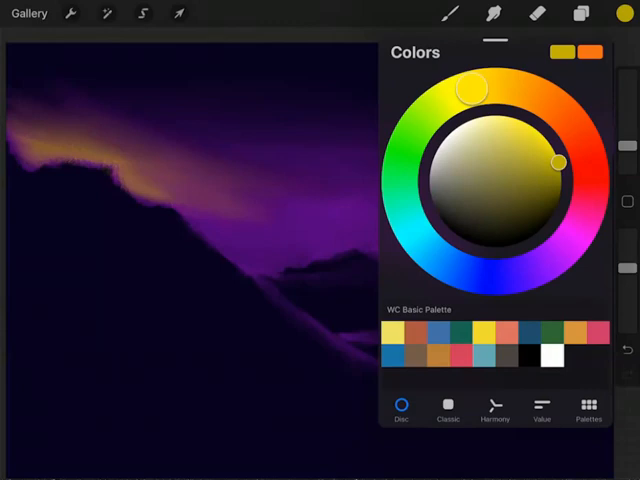
drag(473, 90, 545, 102)
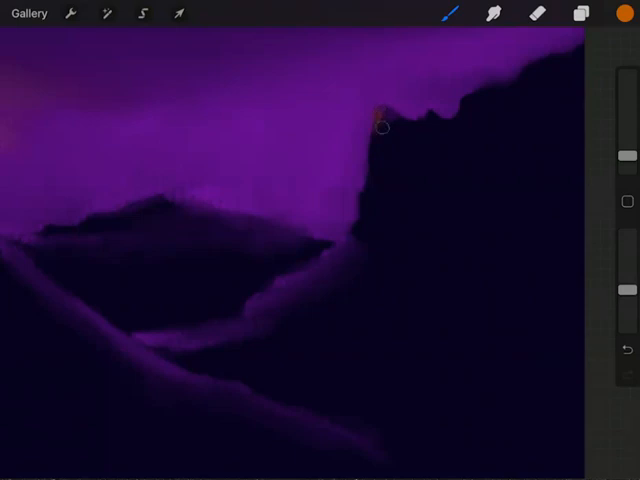
drag(380, 120, 380, 160)
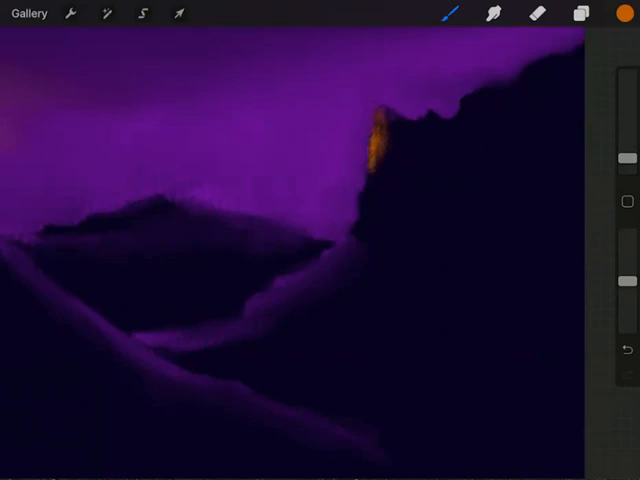
- Extend orange rim light down the cliff edge and add glints along its jagged top
drag(372, 150, 375, 185)
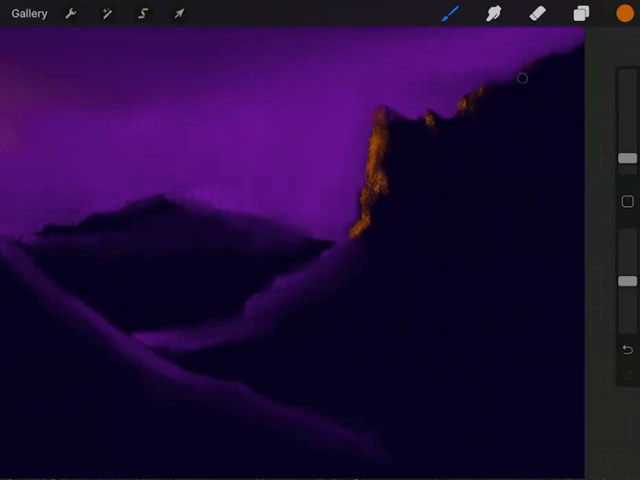
drag(521, 78, 555, 55)
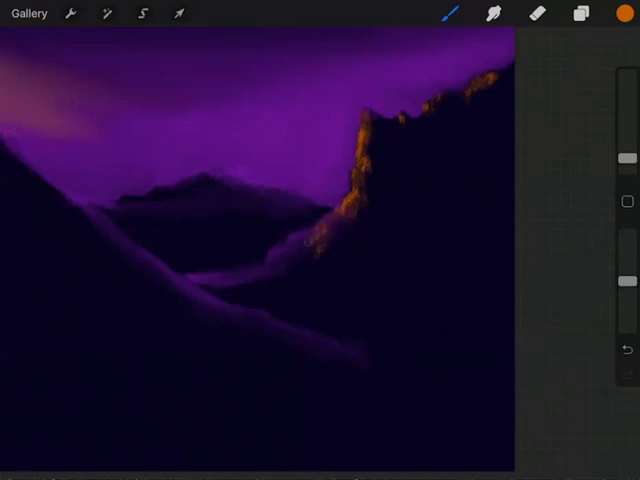
click(320, 240)
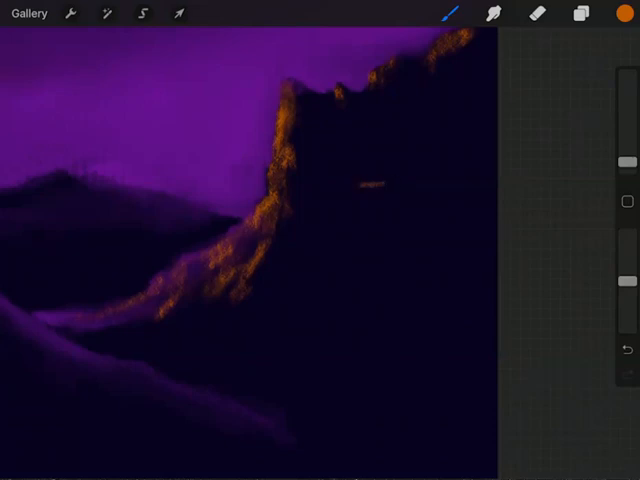
- Brush an orange stroke sketching the top and side of the tomb
drag(355, 185, 395, 185)
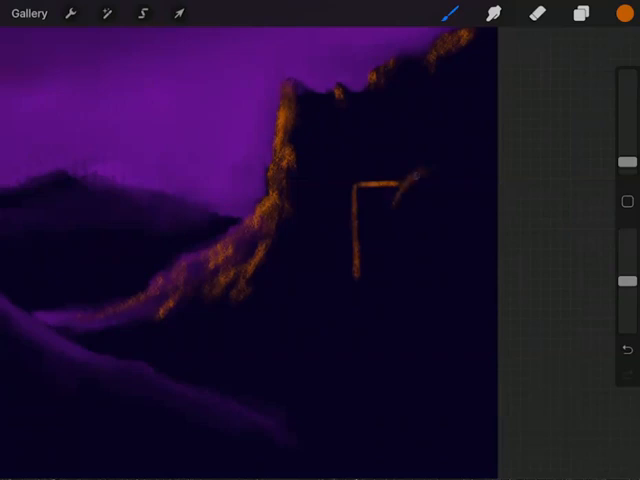
- Draw the orange arc of the tomb entrance and continue the outline lower down
drag(415, 175, 380, 230)
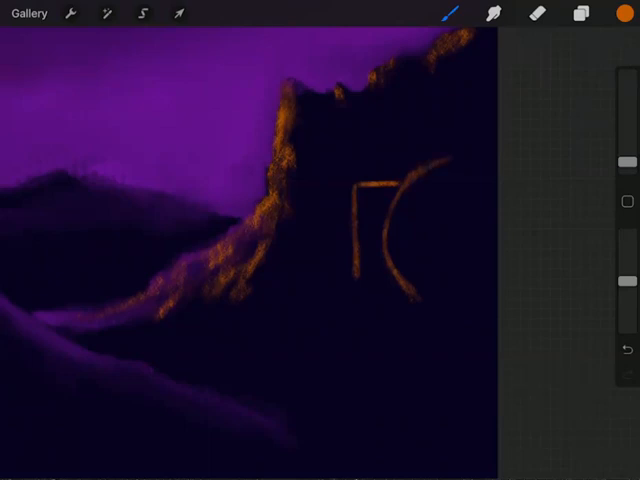
drag(420, 290, 445, 310)
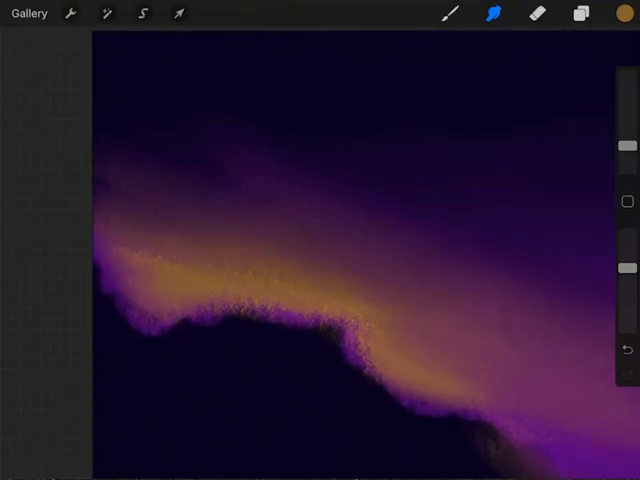
- With the Eraser, cut cross silhouettes out of the glow on the hilltop
click(537, 13)
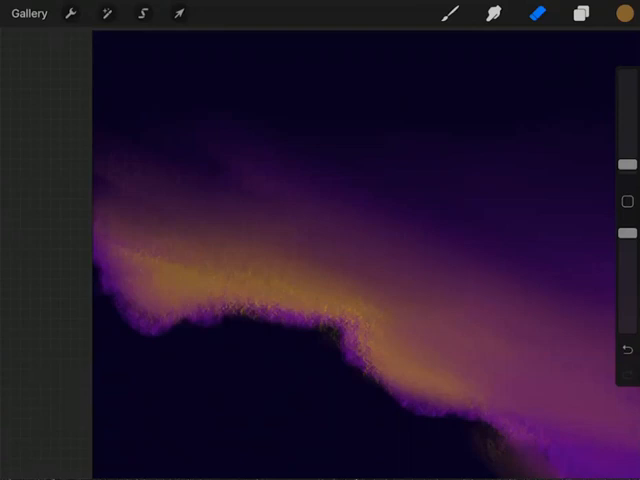
click(285, 290)
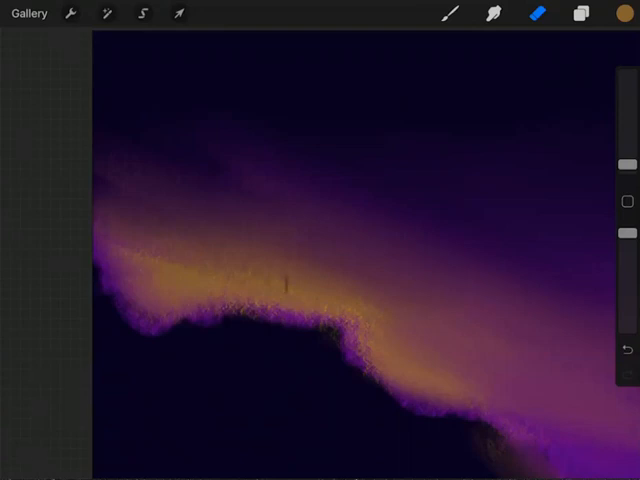
drag(288, 270, 288, 315)
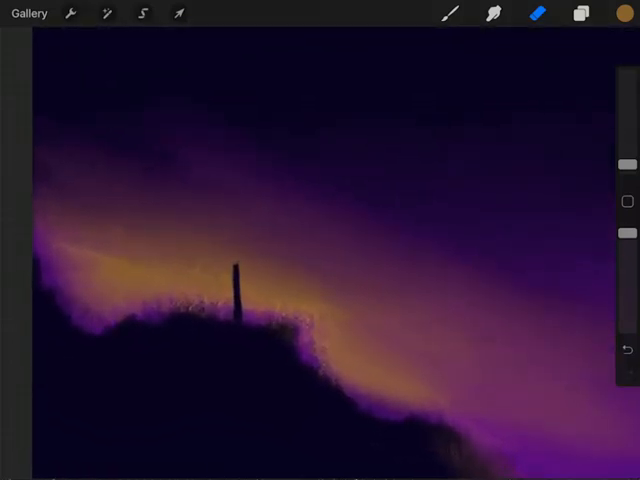
drag(215, 283, 250, 283)
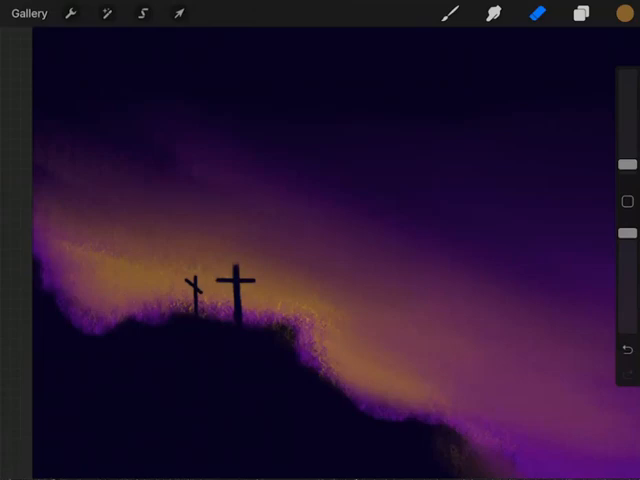
click(275, 290)
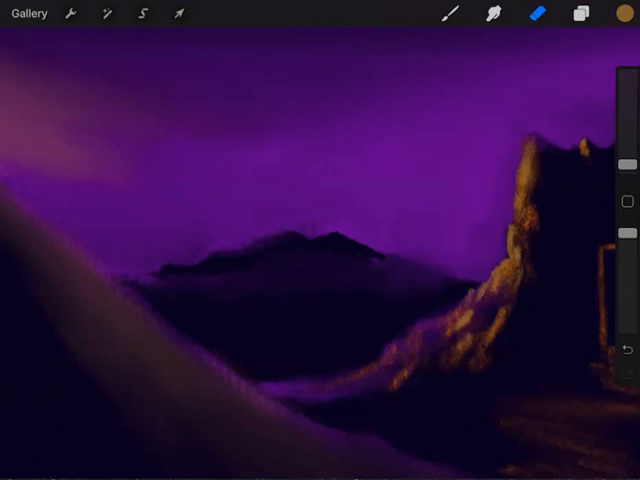
- Switch to the Smudge tool to start softening the distant mountain
click(494, 14)
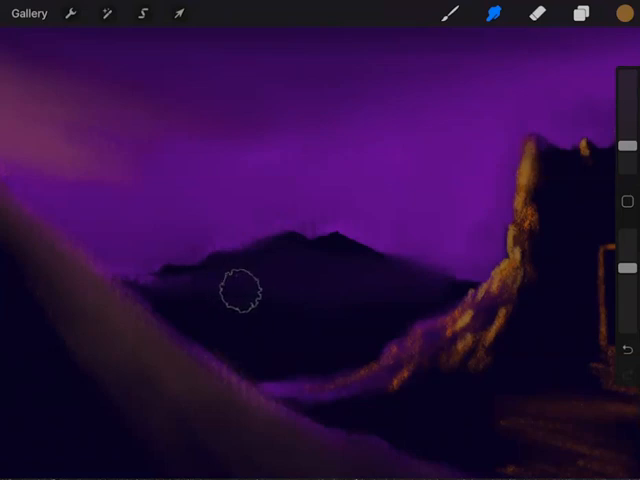
mouse_move(238, 290)
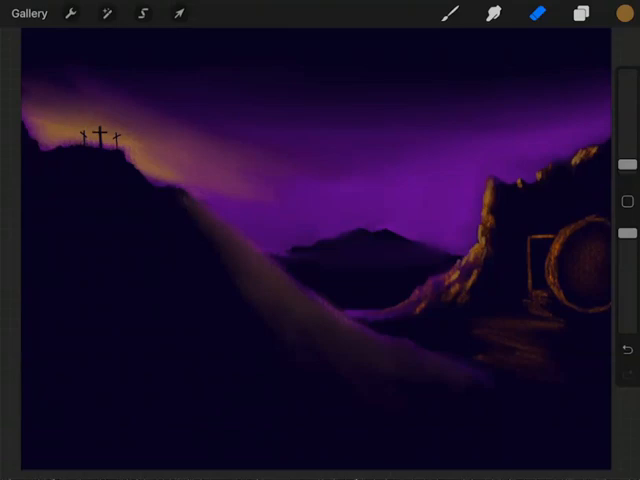
click(618, 13)
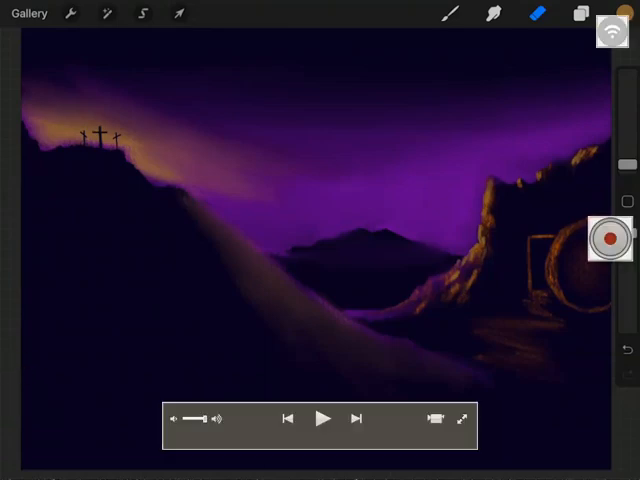